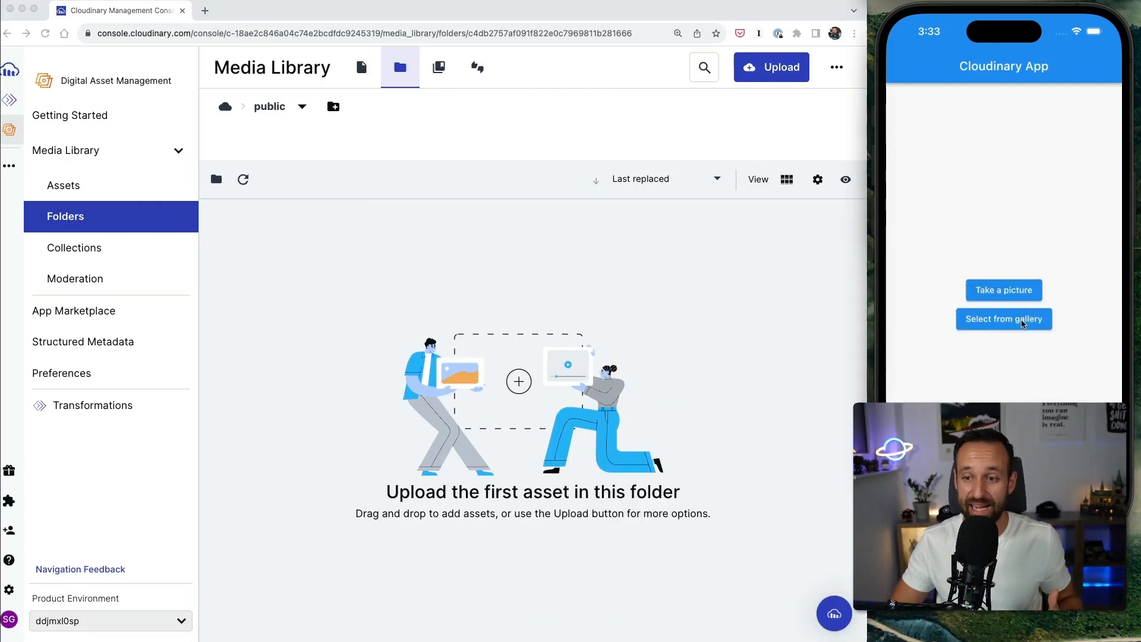
Step: Add the Uri.parse line with the api.cloudinary.com v1_1 <cloudname>/upload URL in _uploadImage
left_click(1004, 319)
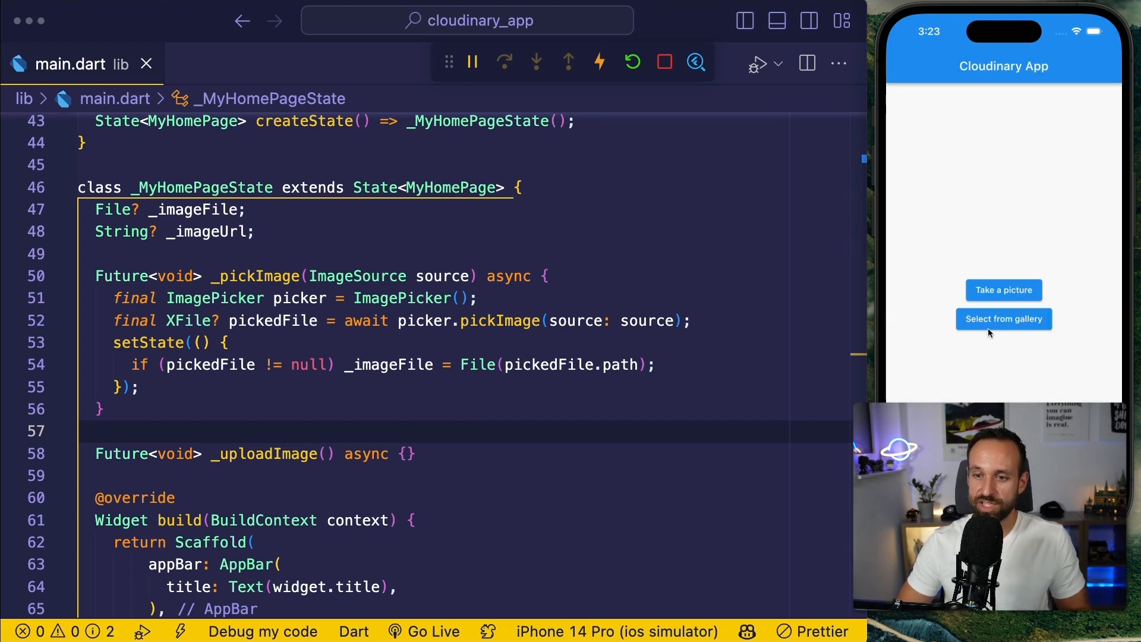
left_click(1003, 318)
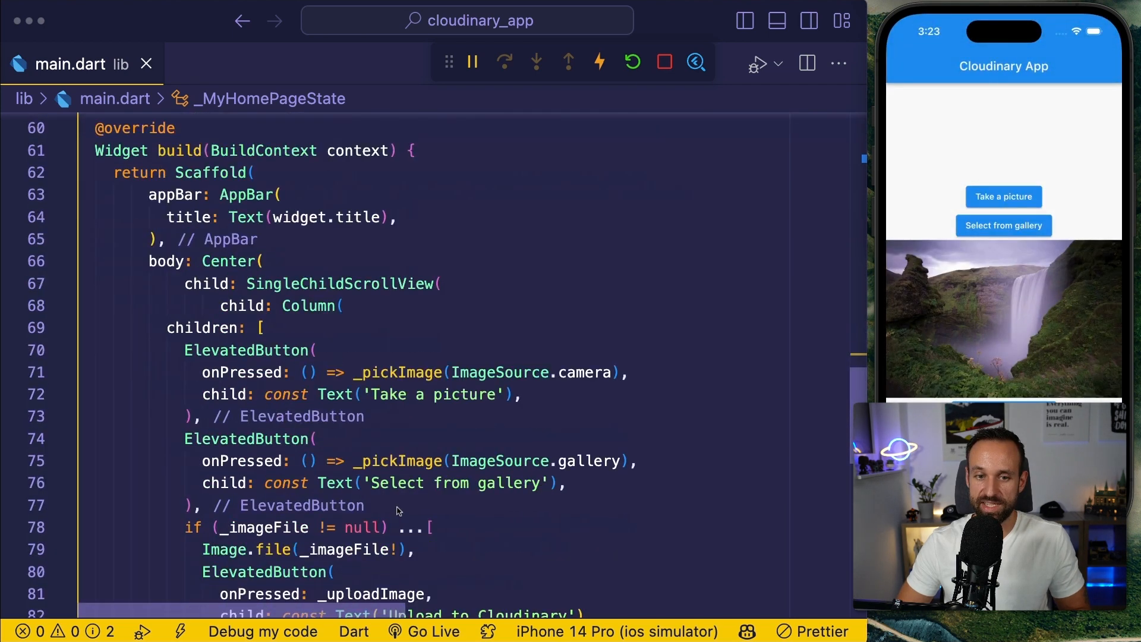
scroll("down", 3)
type("Future<void> _uploadImage() async {")
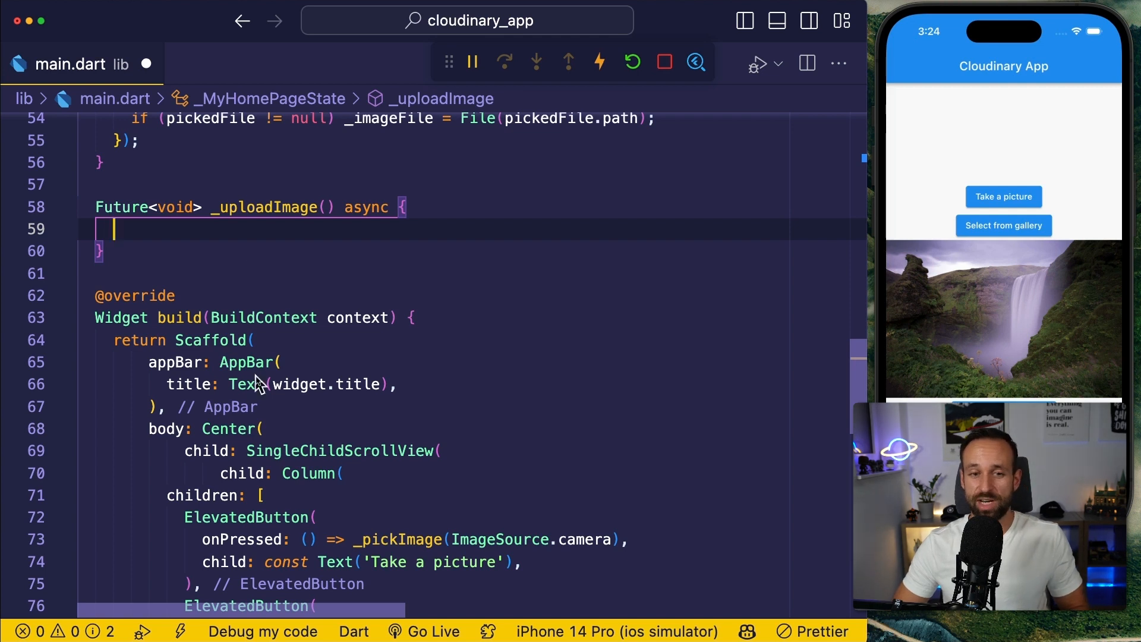
type("final url = Uri.parse('https://api.cloudinary.com/v1_1/<cloudname>/upload');")
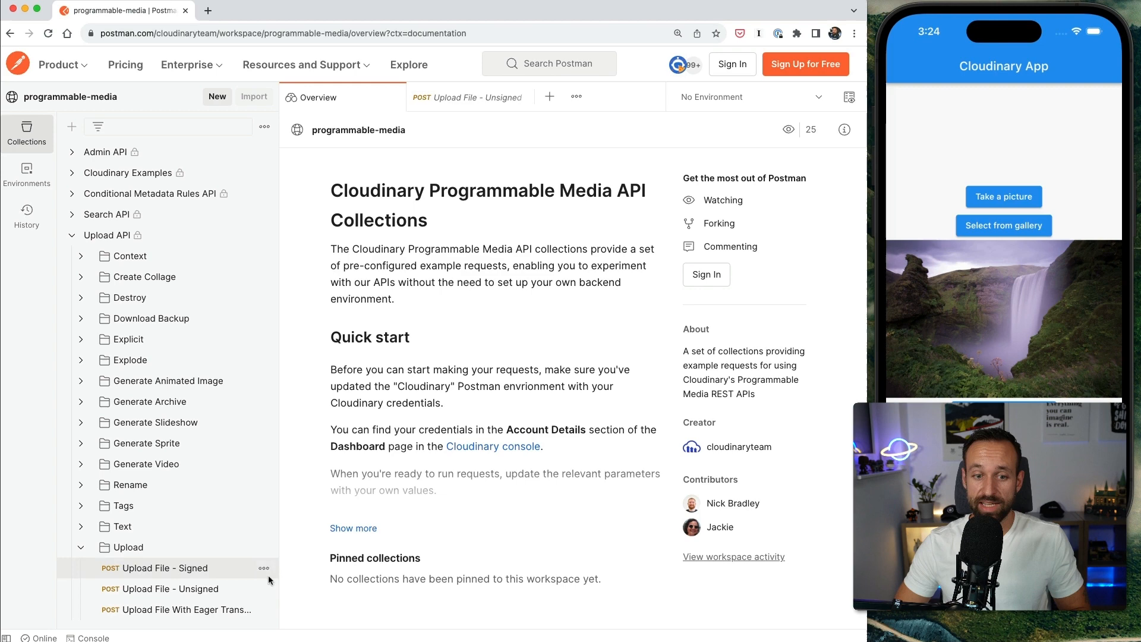
Step: Show the 'Upload File - Unsigned' POST request with its file, upload_preset, public_id and api_key fields
left_click(169, 588)
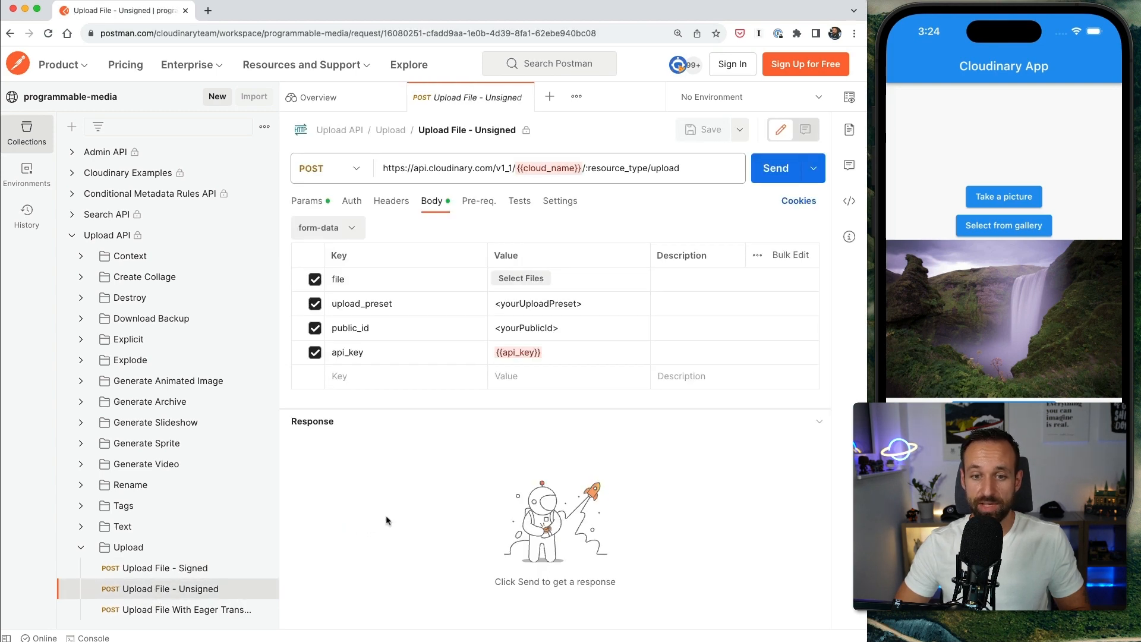
mouse_move(352, 404)
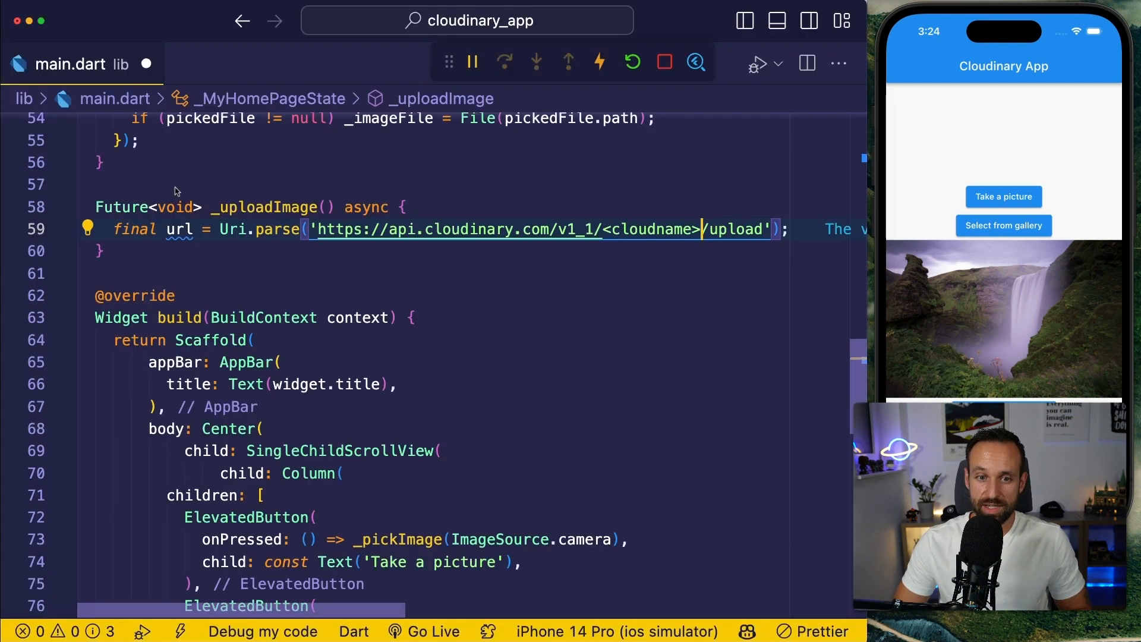
Step: Put cloud name ddjmxl0sp into the URL and add a Cloudinary.fromCloudName instance for it
double_click(650, 230)
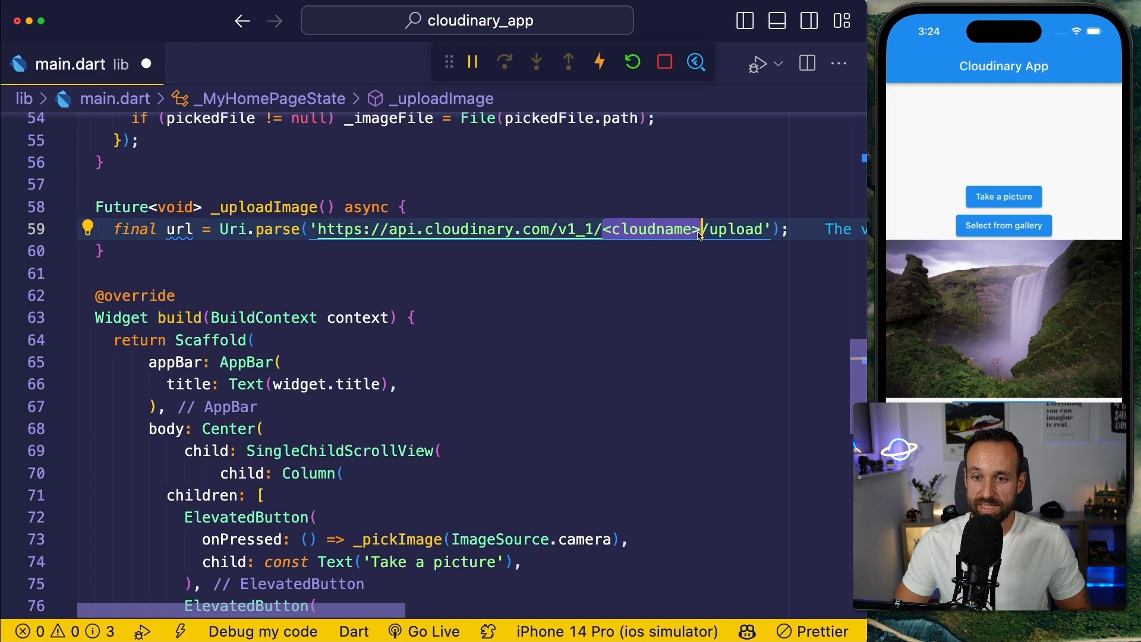
type("ddjmxl0sp")
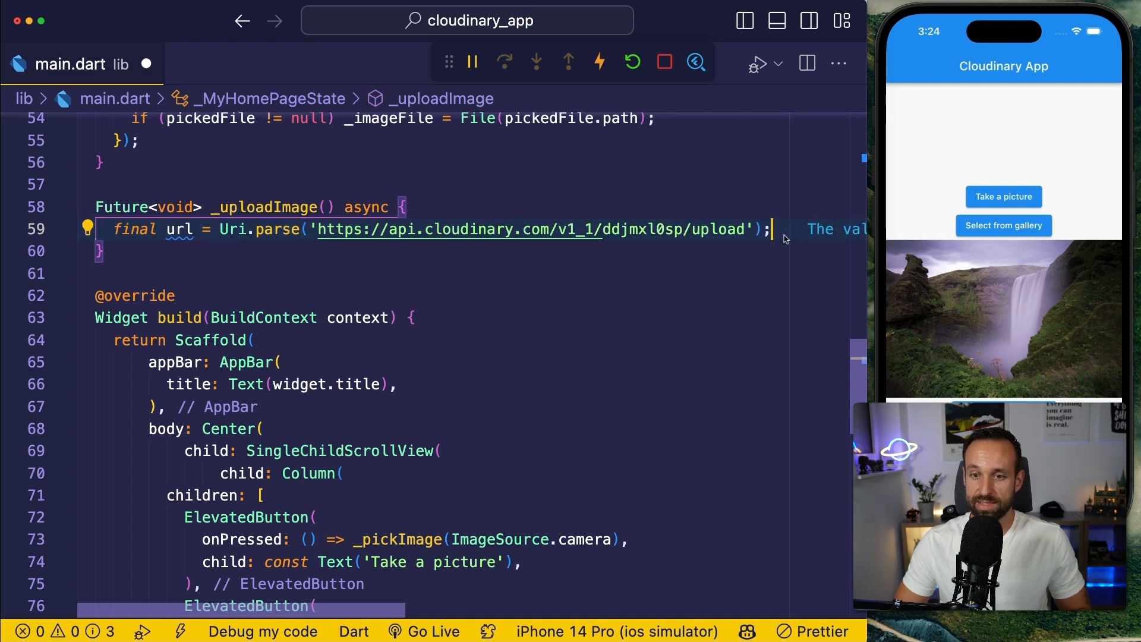
type("final cloudinary = Cloudinary.fromCloudName(cloudName: \"ddjmxl0sp\");")
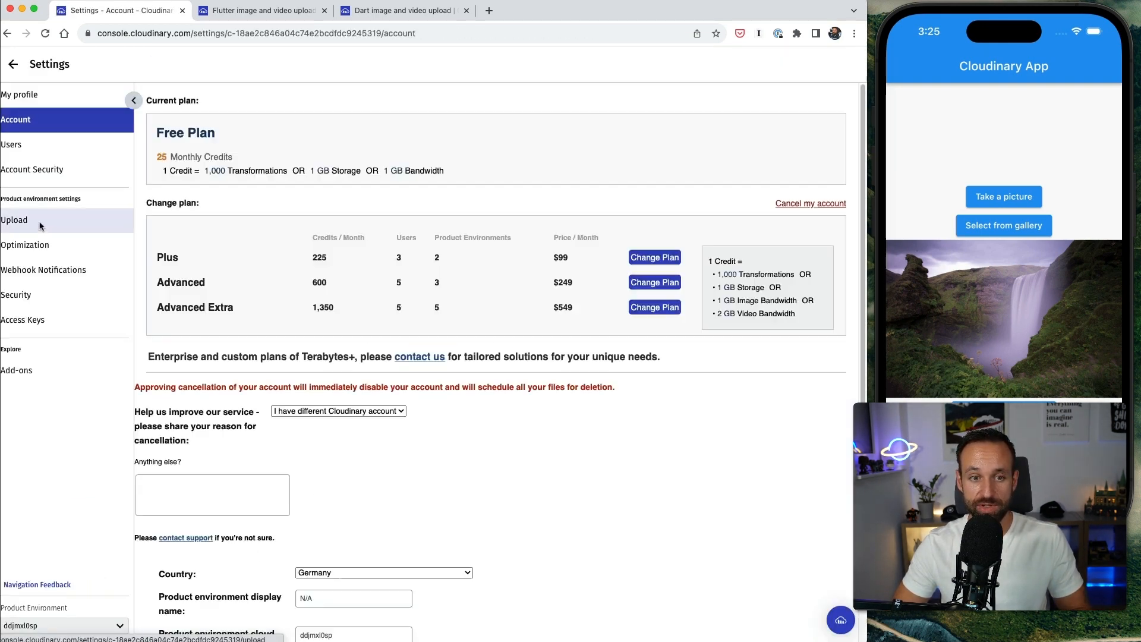
Step: From Upload settings, start a new upload preset via 'Add upload preset'
left_click(15, 220)
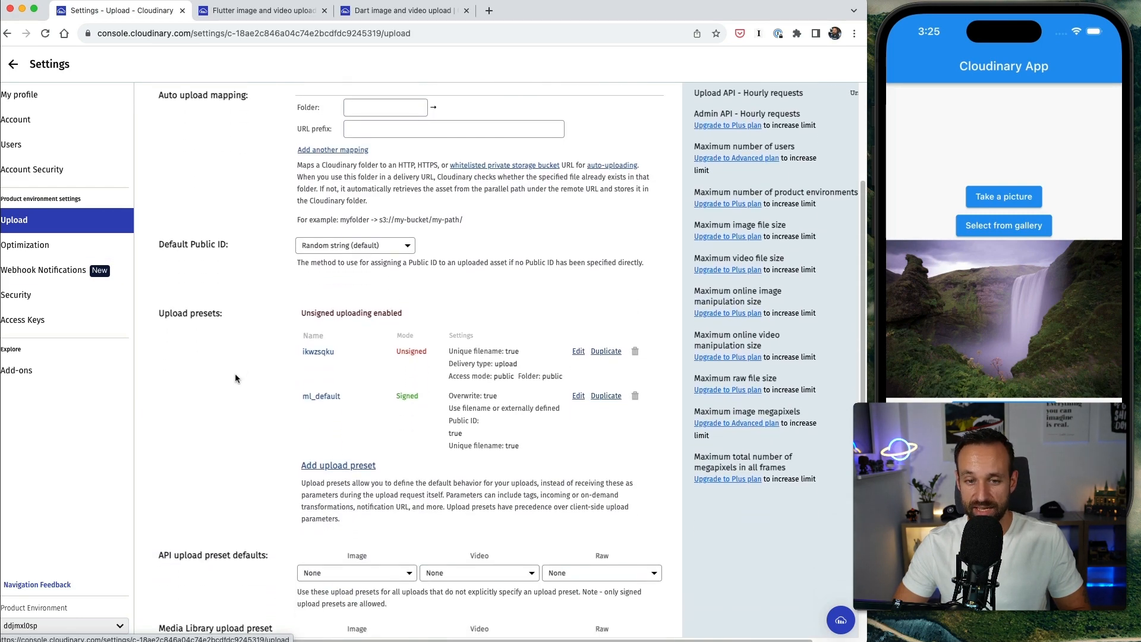
scroll("down", 3)
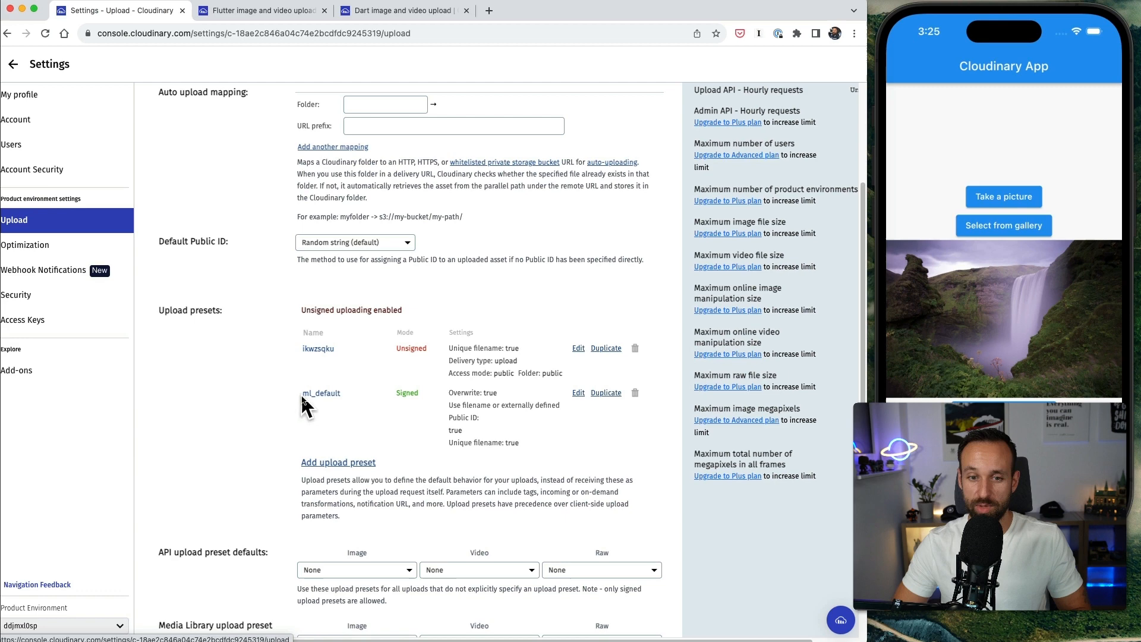
scroll("down", 3)
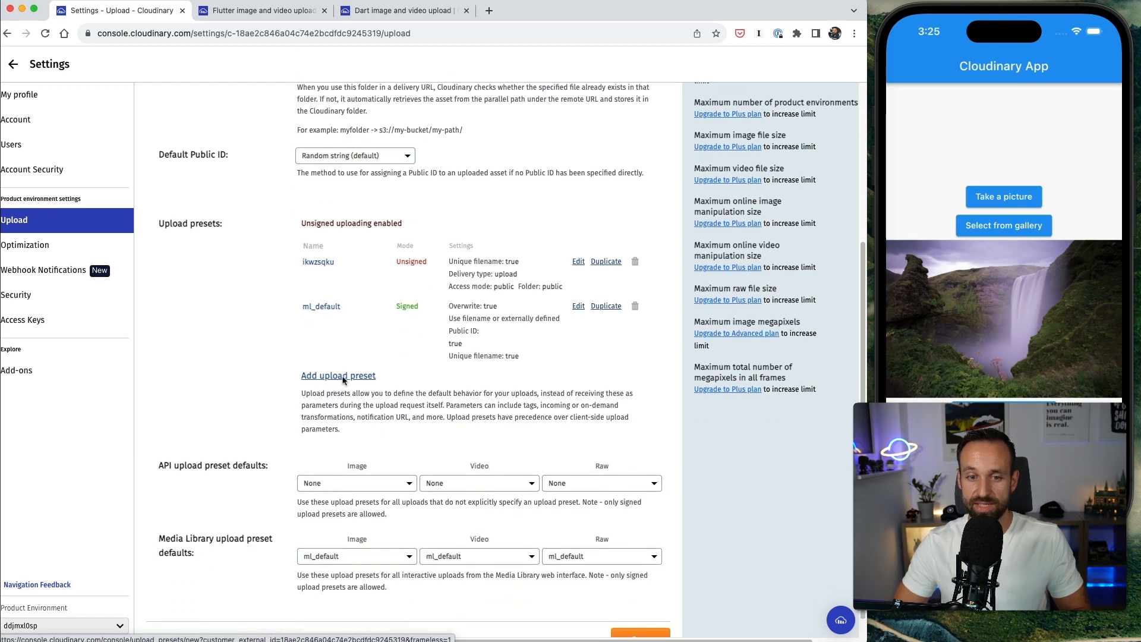
left_click(338, 376)
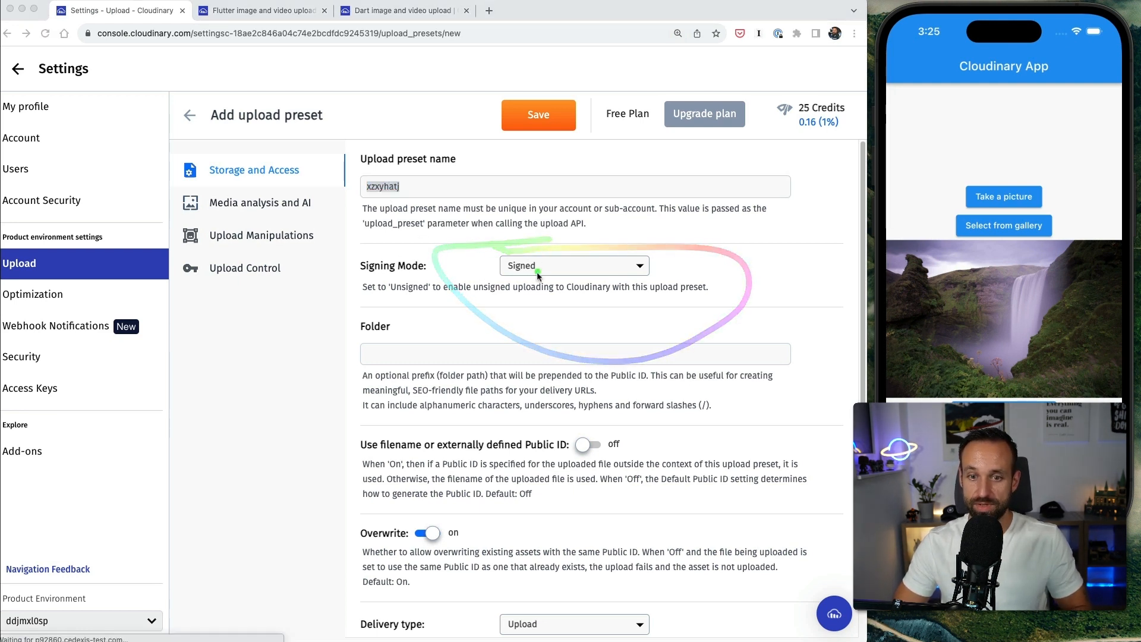
Step: Save preset xzxyhatj as Unsigned with folder 'public' and select its name for copying
left_click(573, 265)
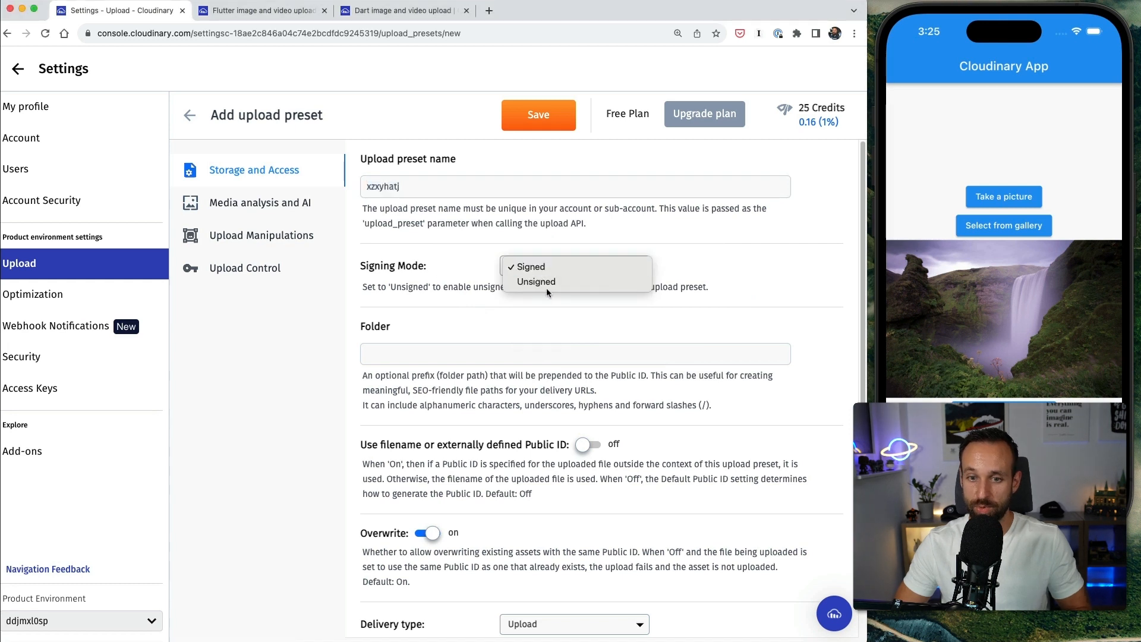
left_click(536, 282)
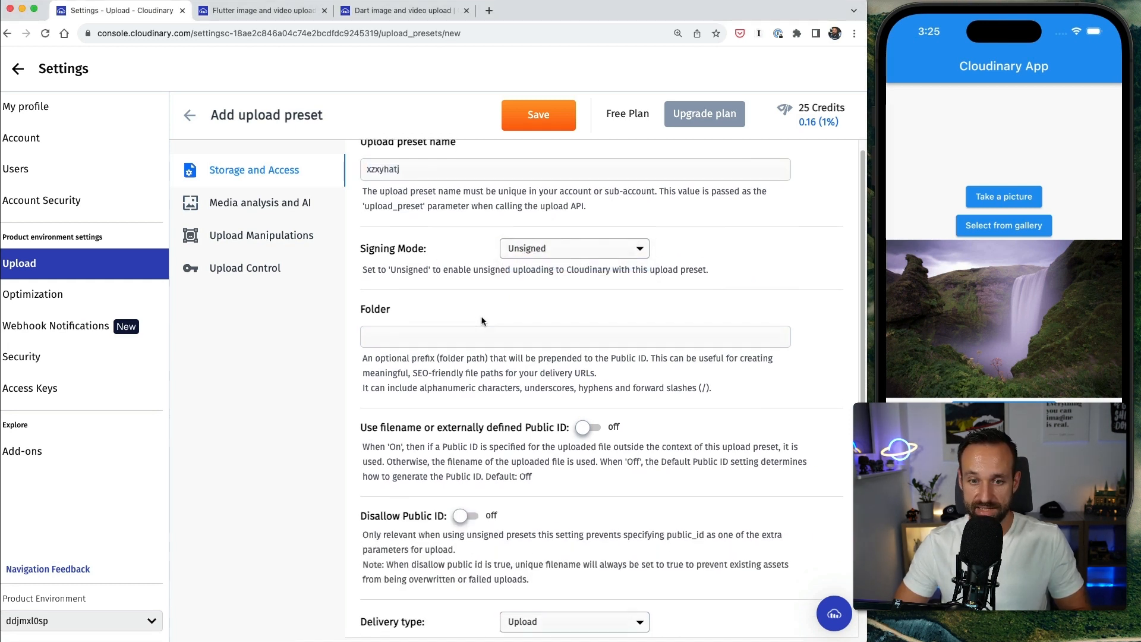
left_click(574, 337)
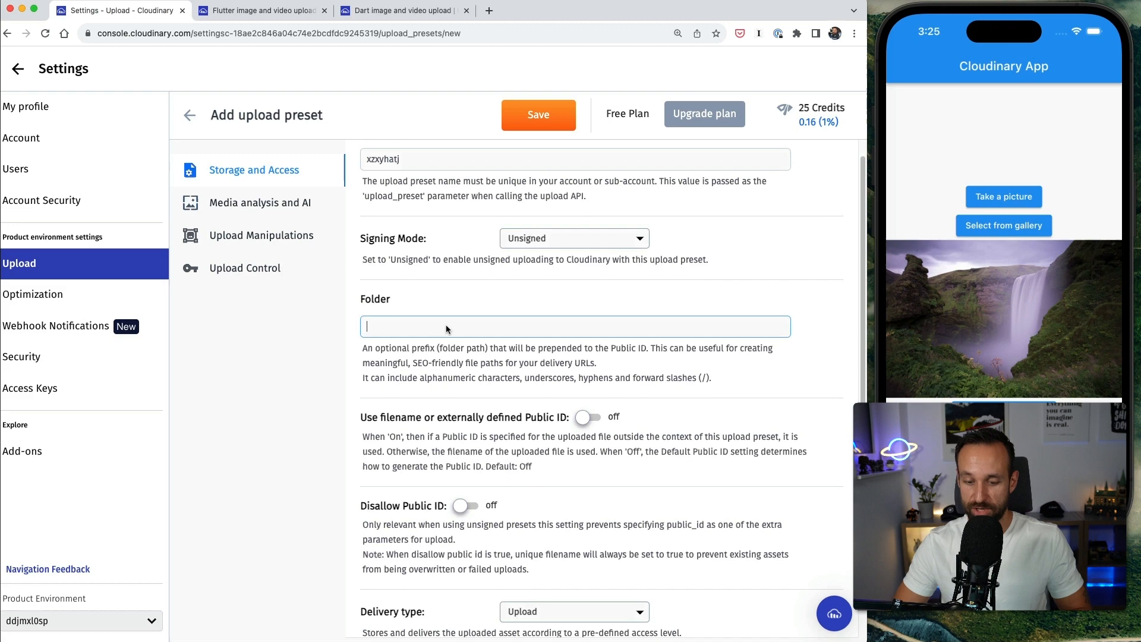
type("public")
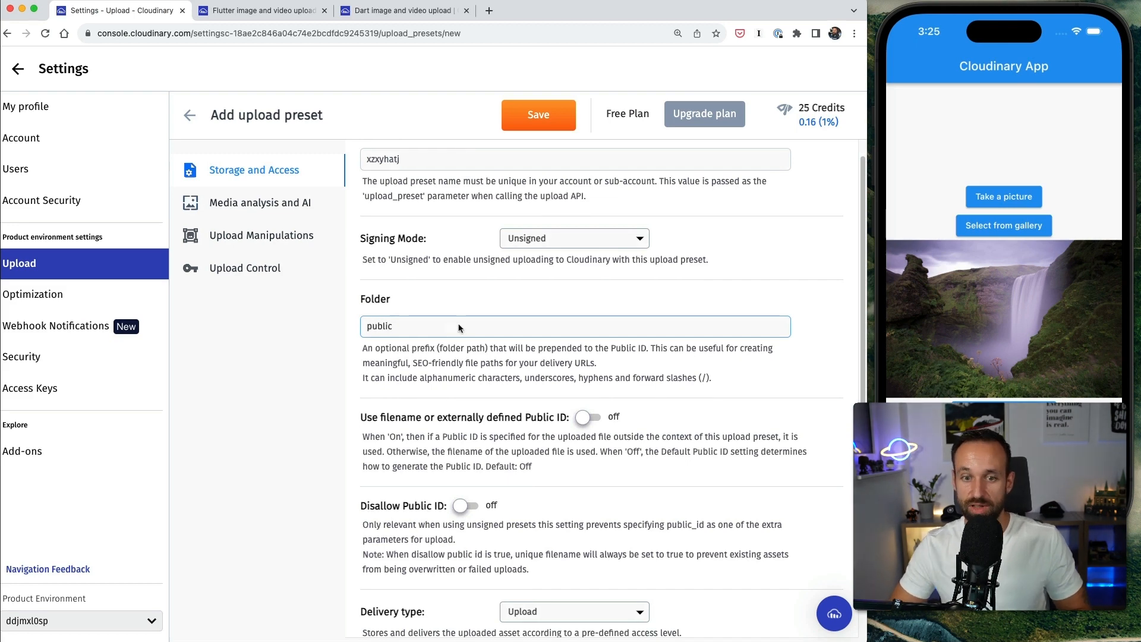
left_click(537, 115)
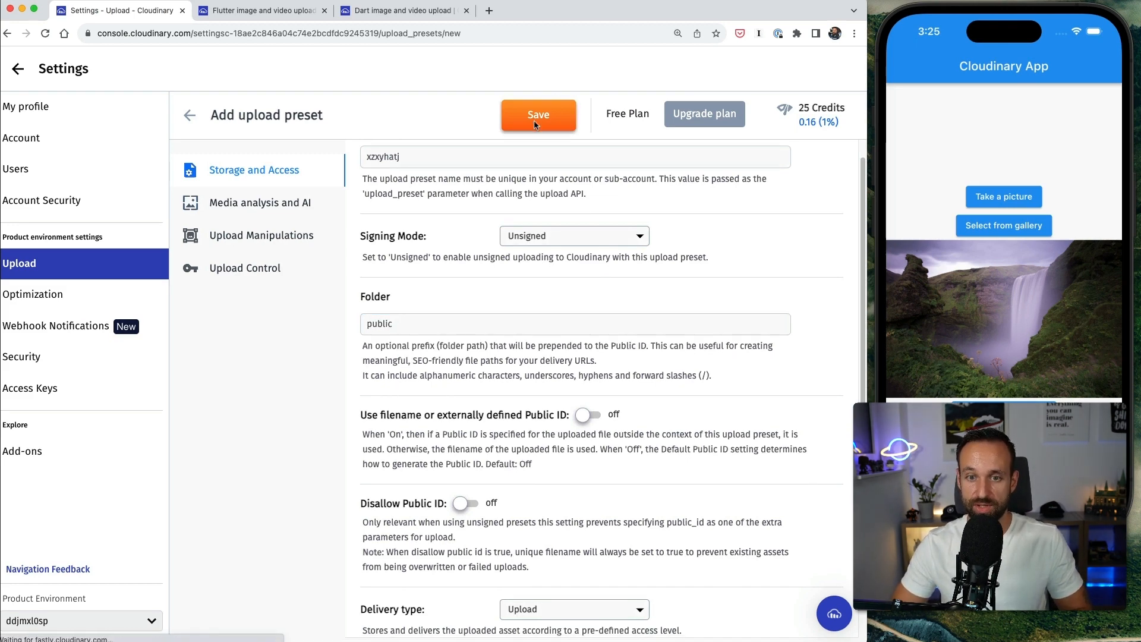
left_click(537, 114)
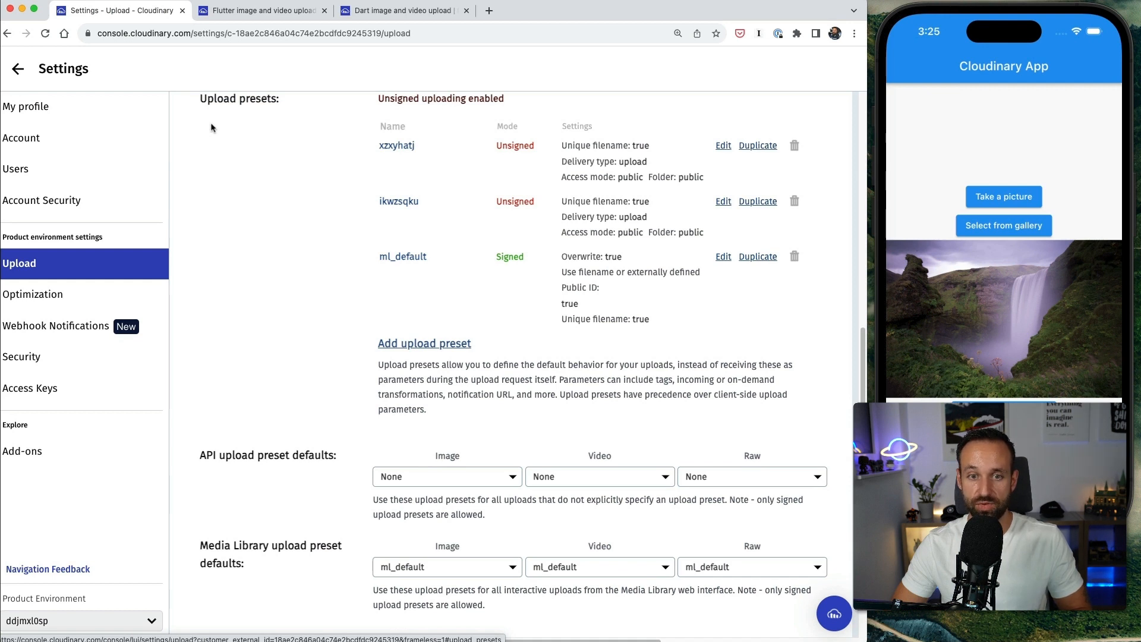
double_click(397, 145)
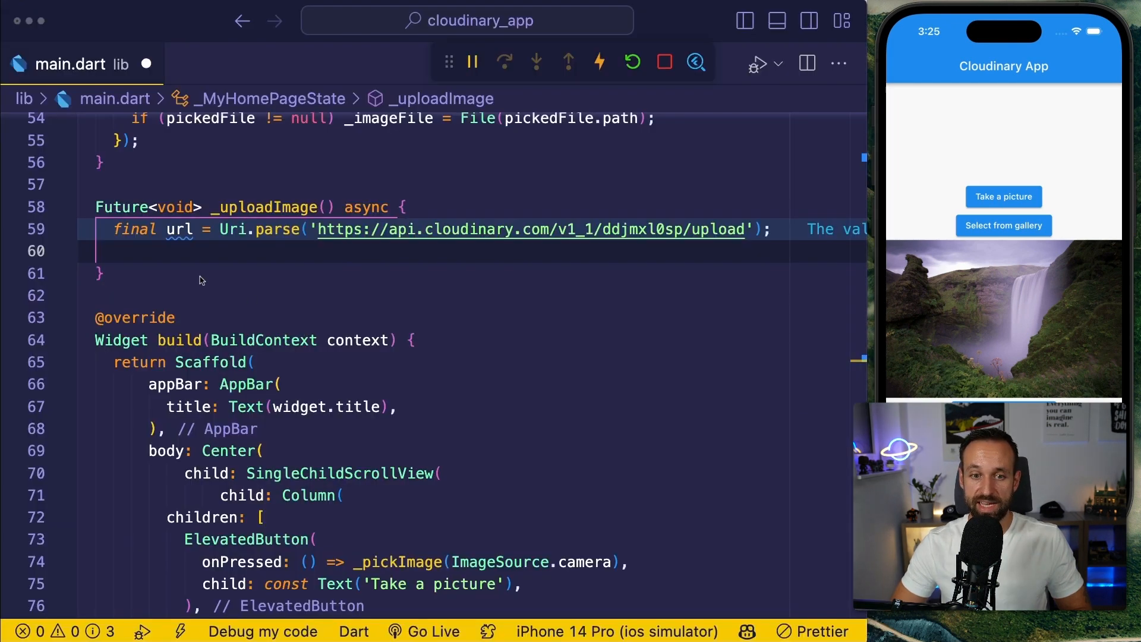
Step: Use preset xzxyhatj in the multipart request and await request.send() for the response
type("xzxyhatj'")
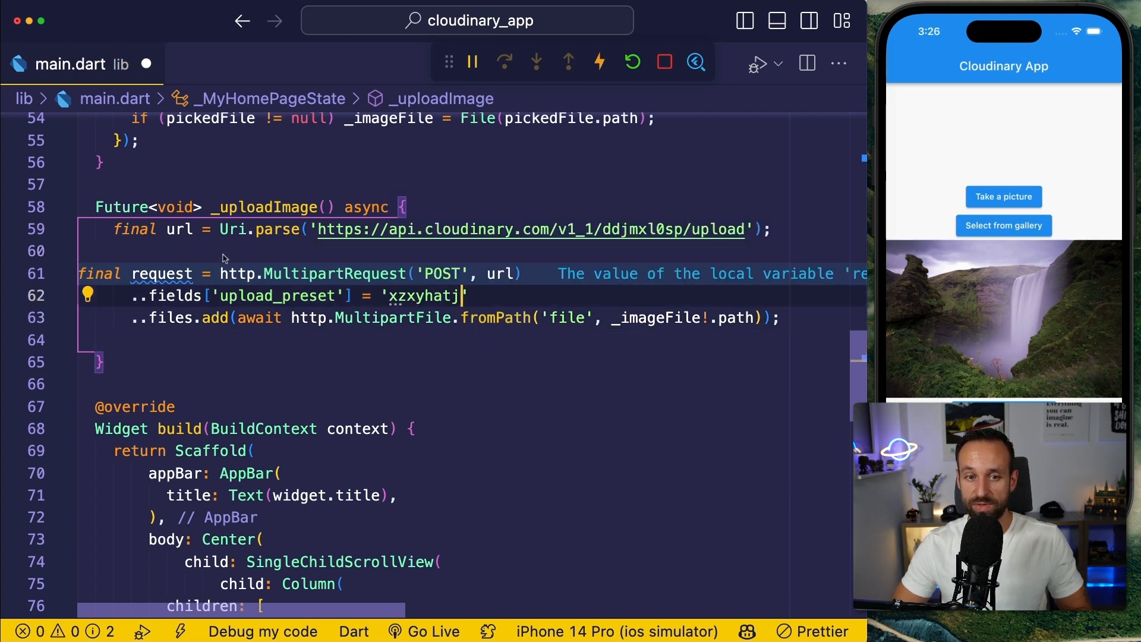
type("final response = await request.send();")
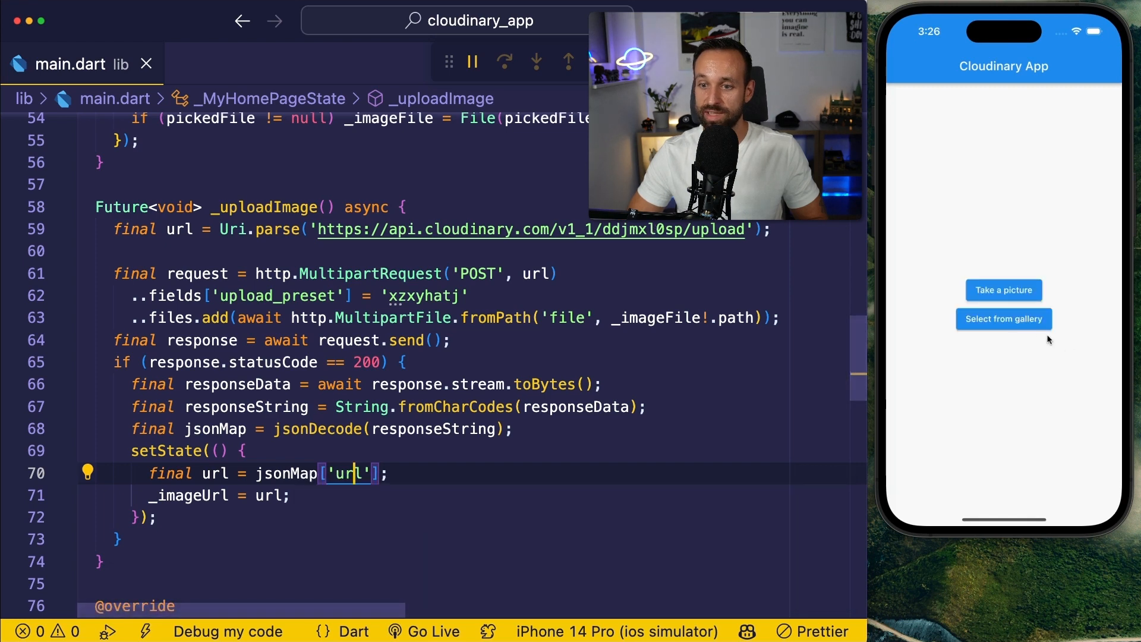
Step: Pick the waterfall photo from the gallery and upload it to Cloudinary
left_click(1004, 318)
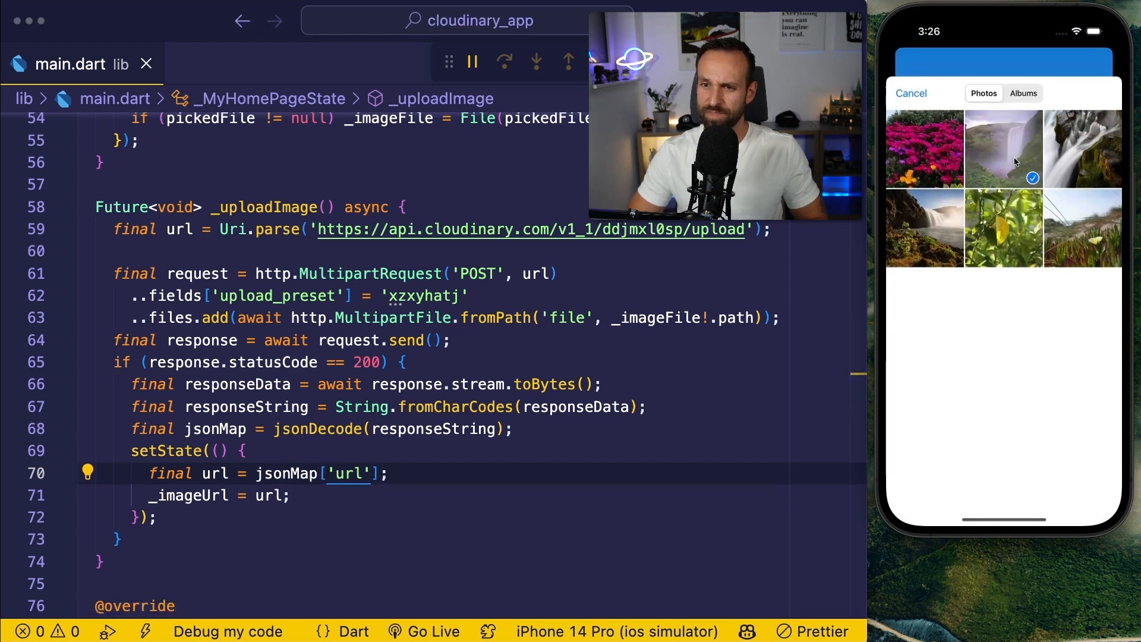
left_click(1003, 150)
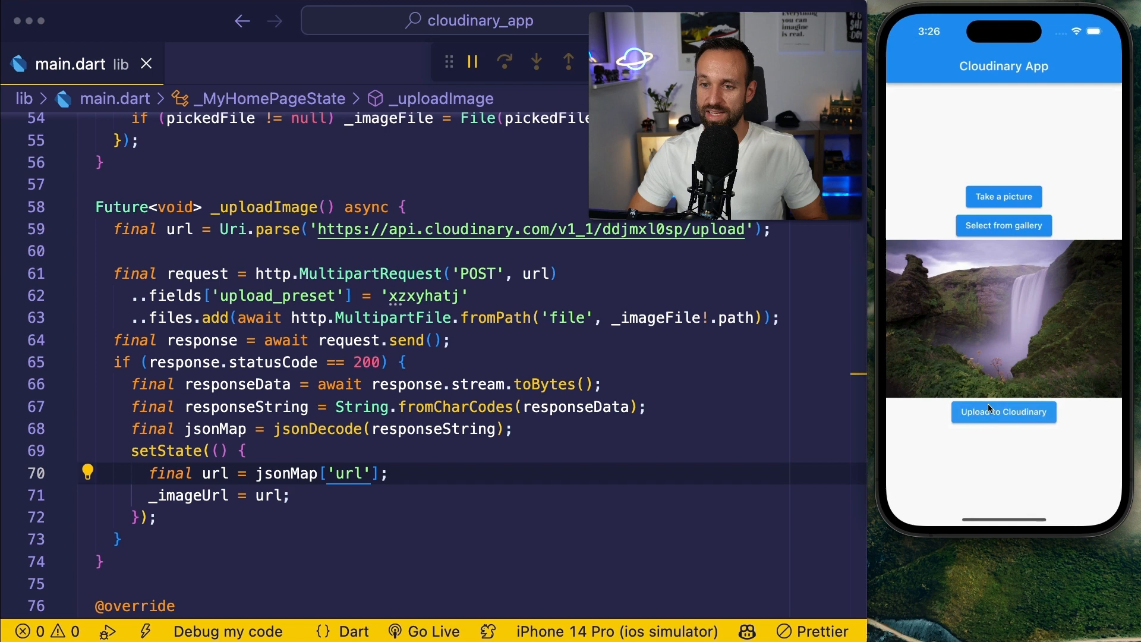
mouse_move(1043, 376)
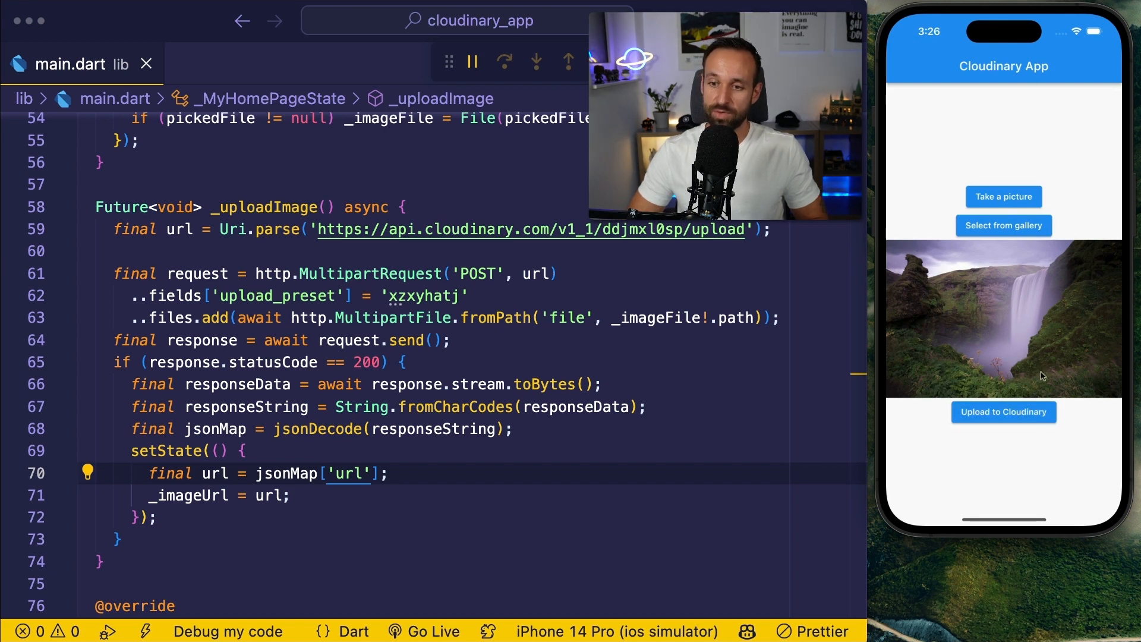
left_click(1003, 411)
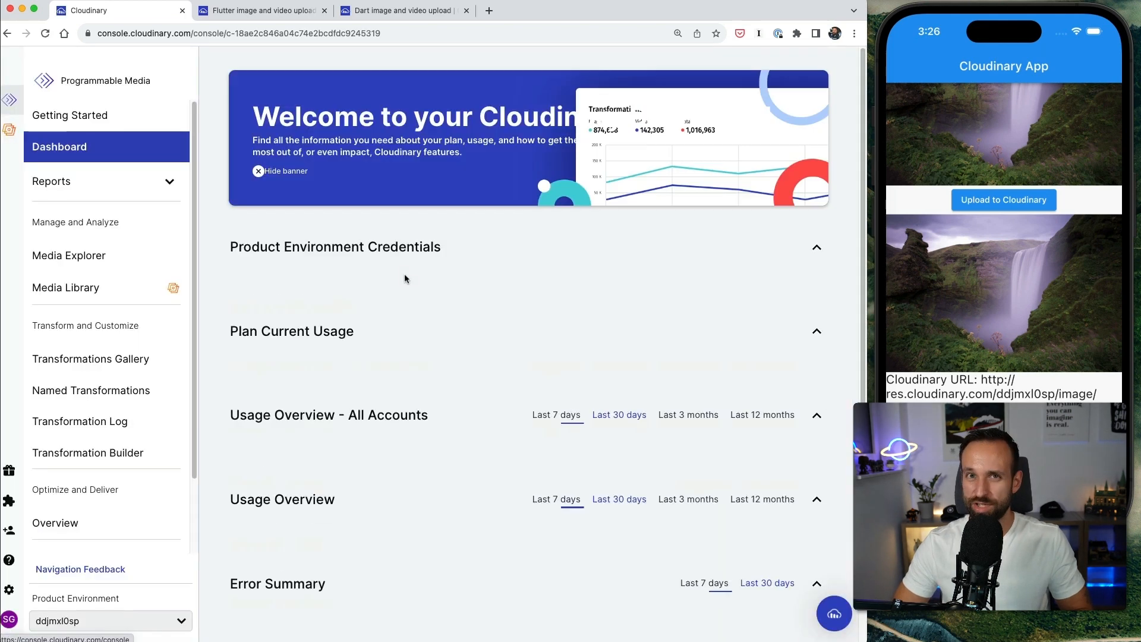
Step: Confirm the waterfall image in Media Explorer's public folder, then move to the Flutter docs
left_click(69, 255)
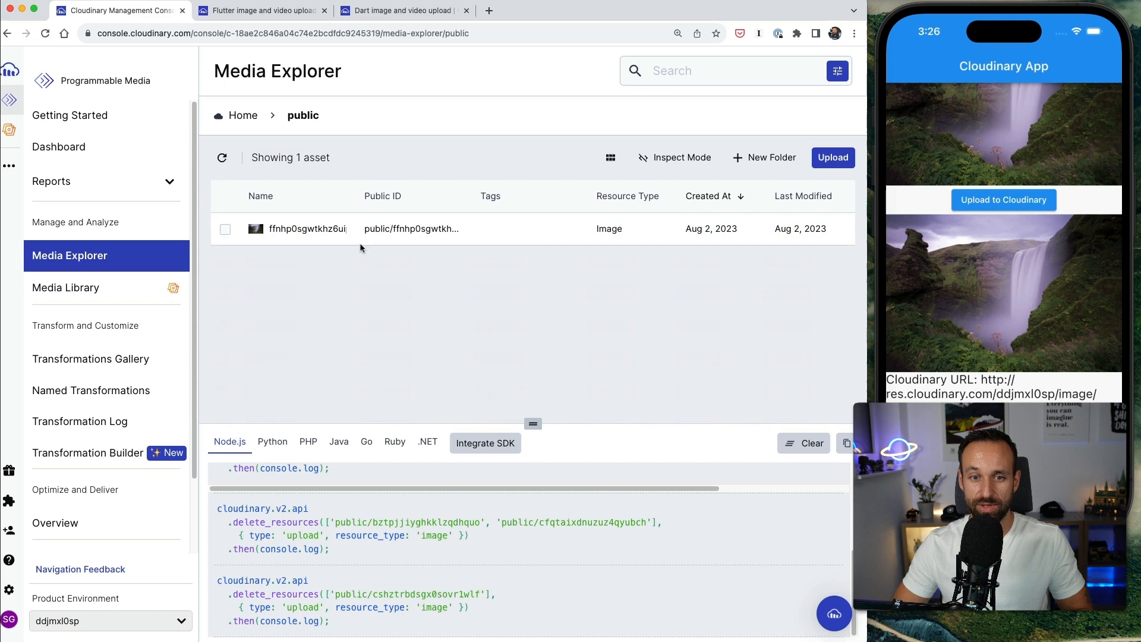
left_click(225, 228)
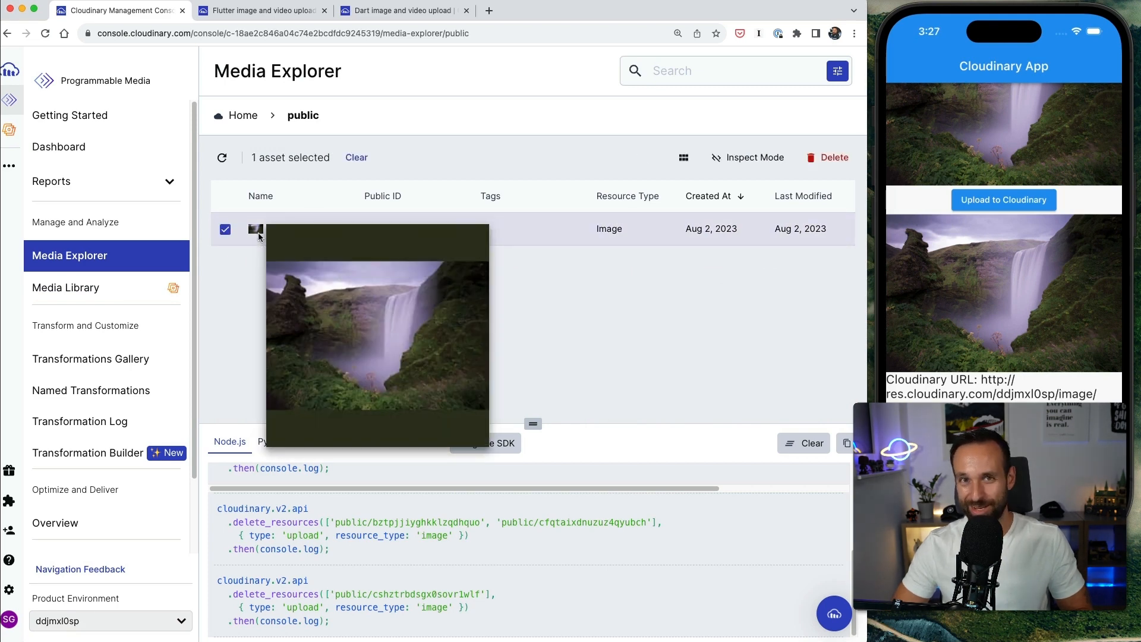
left_click(262, 11)
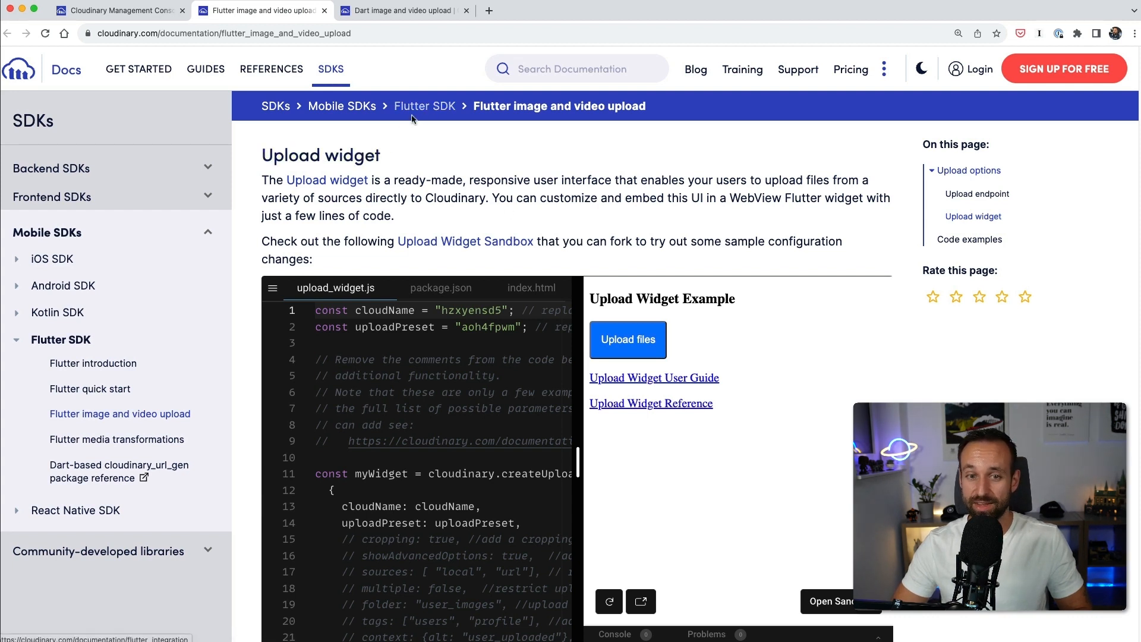
Step: Try the Upload Widget's 'Upload files' demo and reach the Dart server-side upload section
left_click(628, 339)
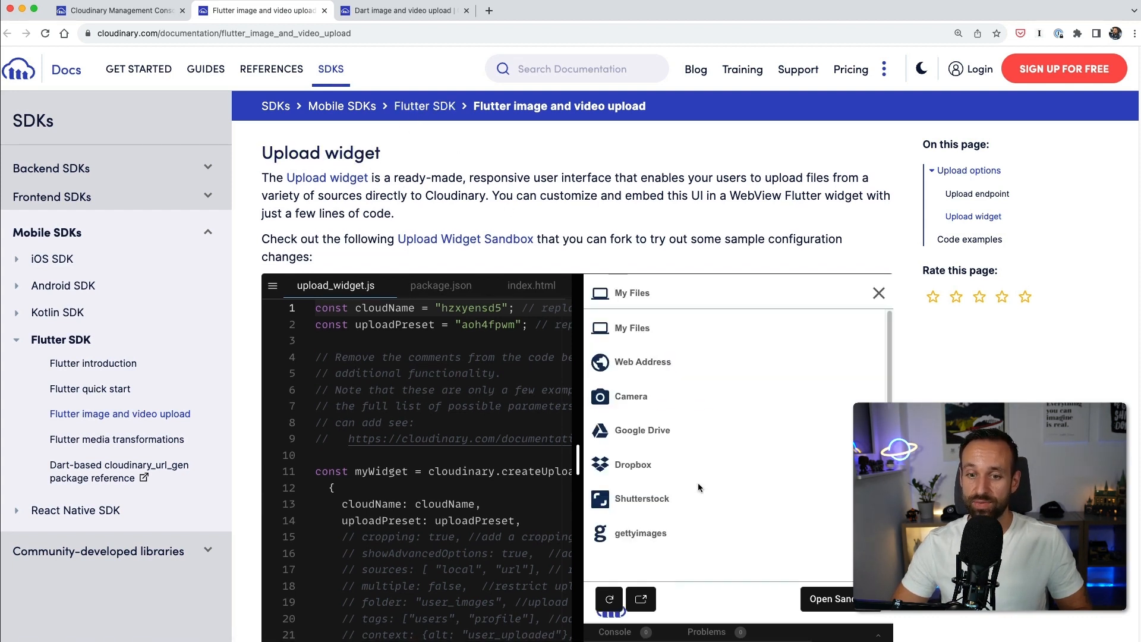
scroll("down", 3)
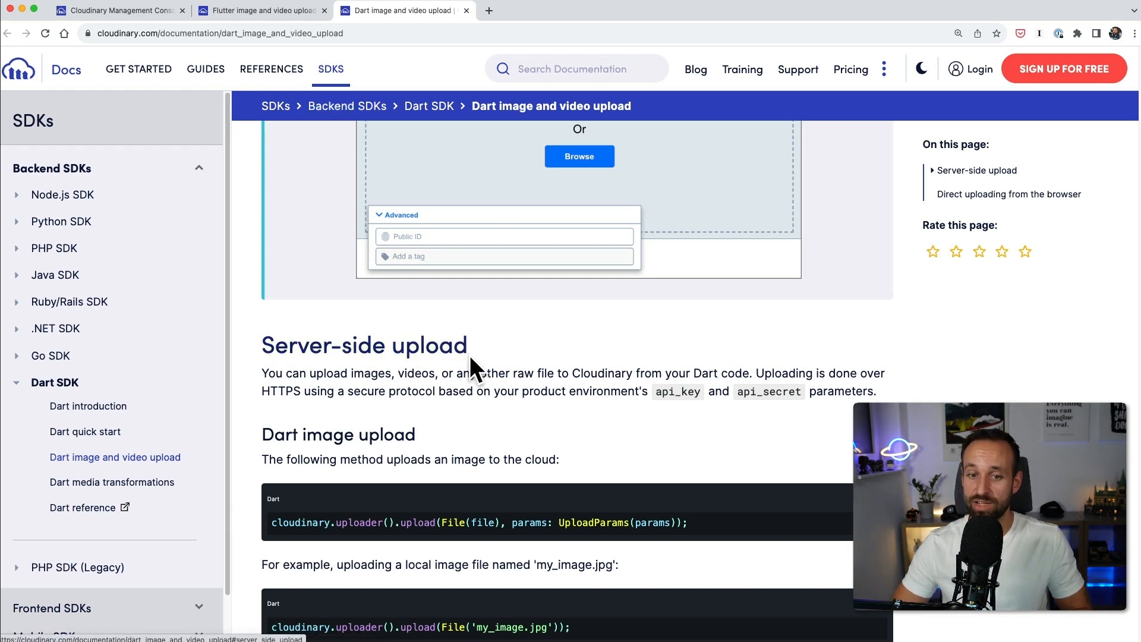
scroll("down", 3)
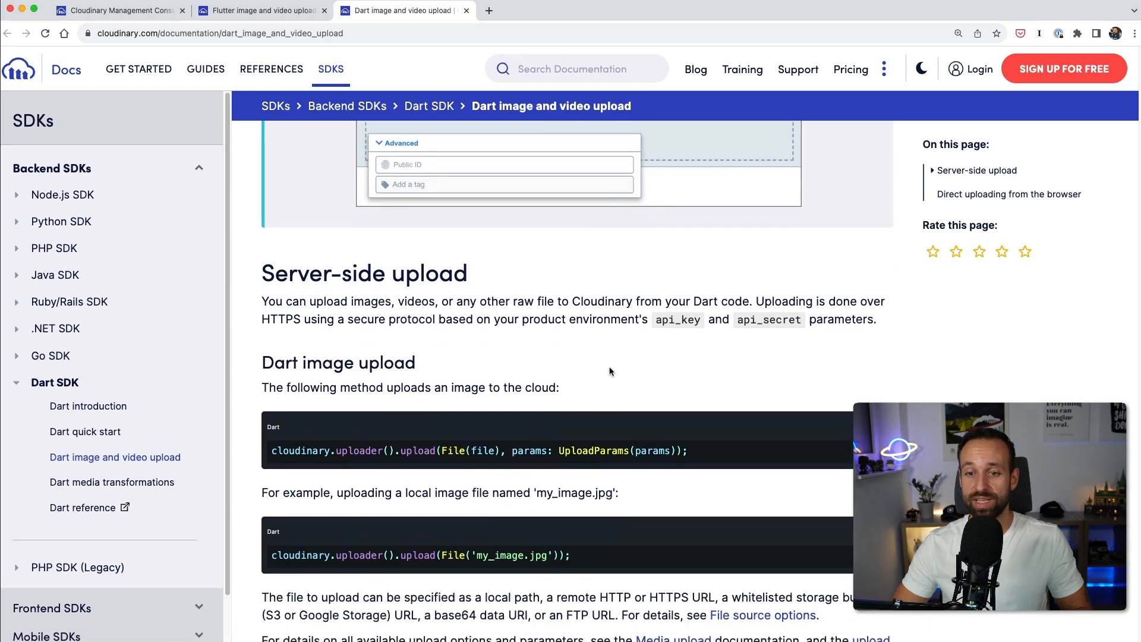